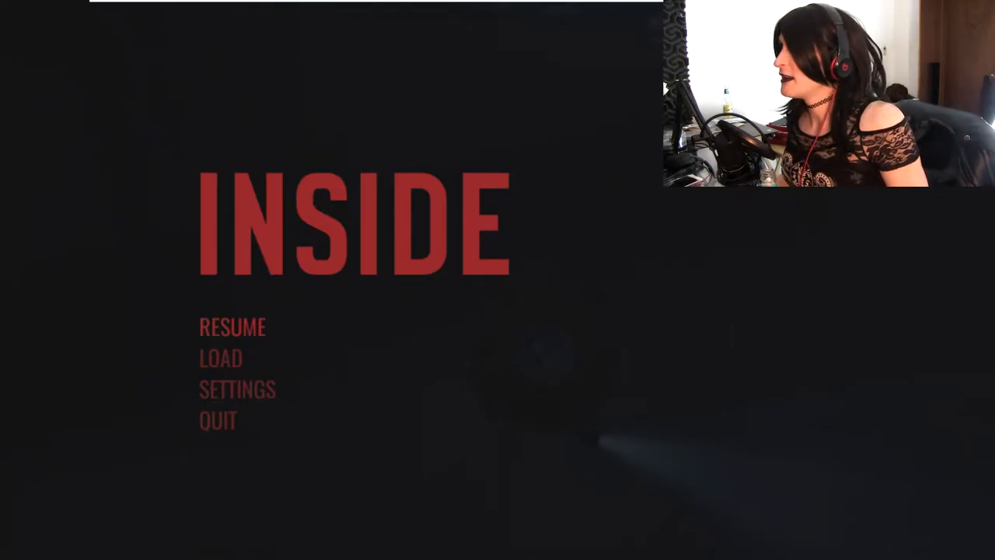
pyautogui.click(230, 328)
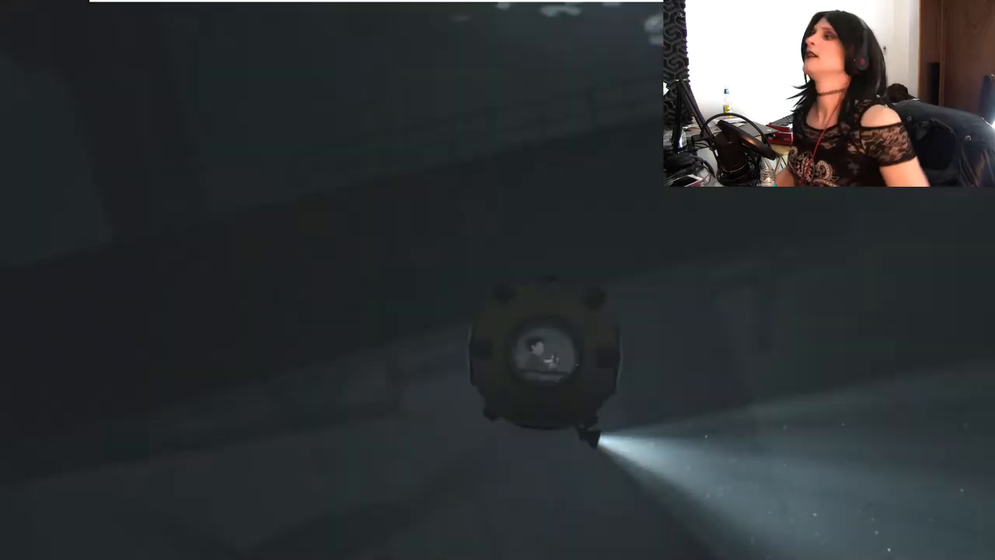